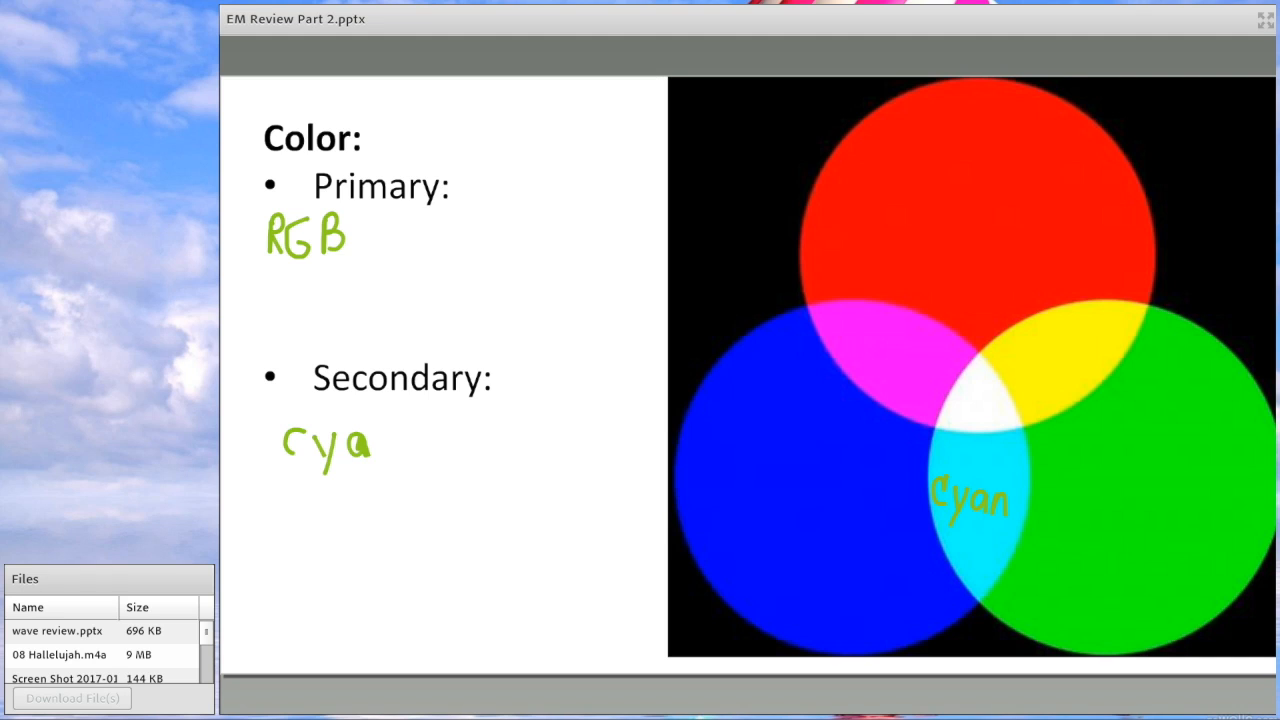
# Handwrite cyan, magenta and yellow in green under Secondary, then start writing black
pyautogui.write('n')
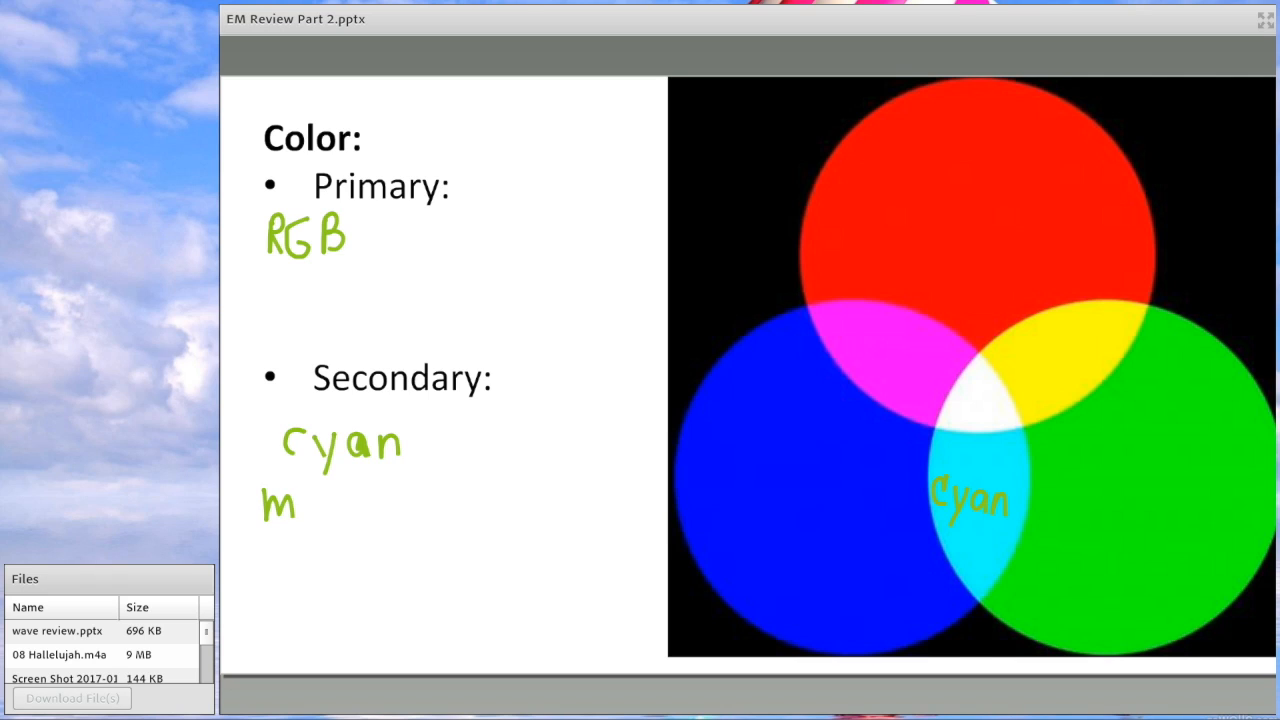
pyautogui.write('agenl')
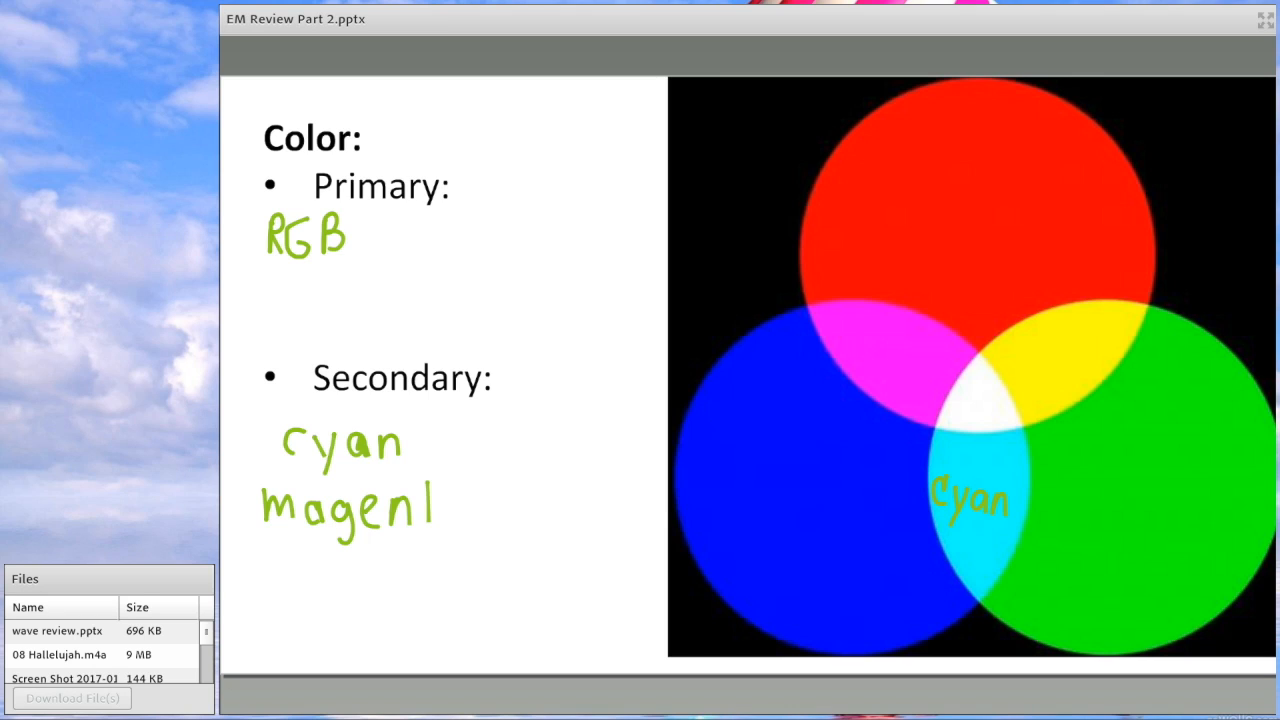
pyautogui.write('ta')
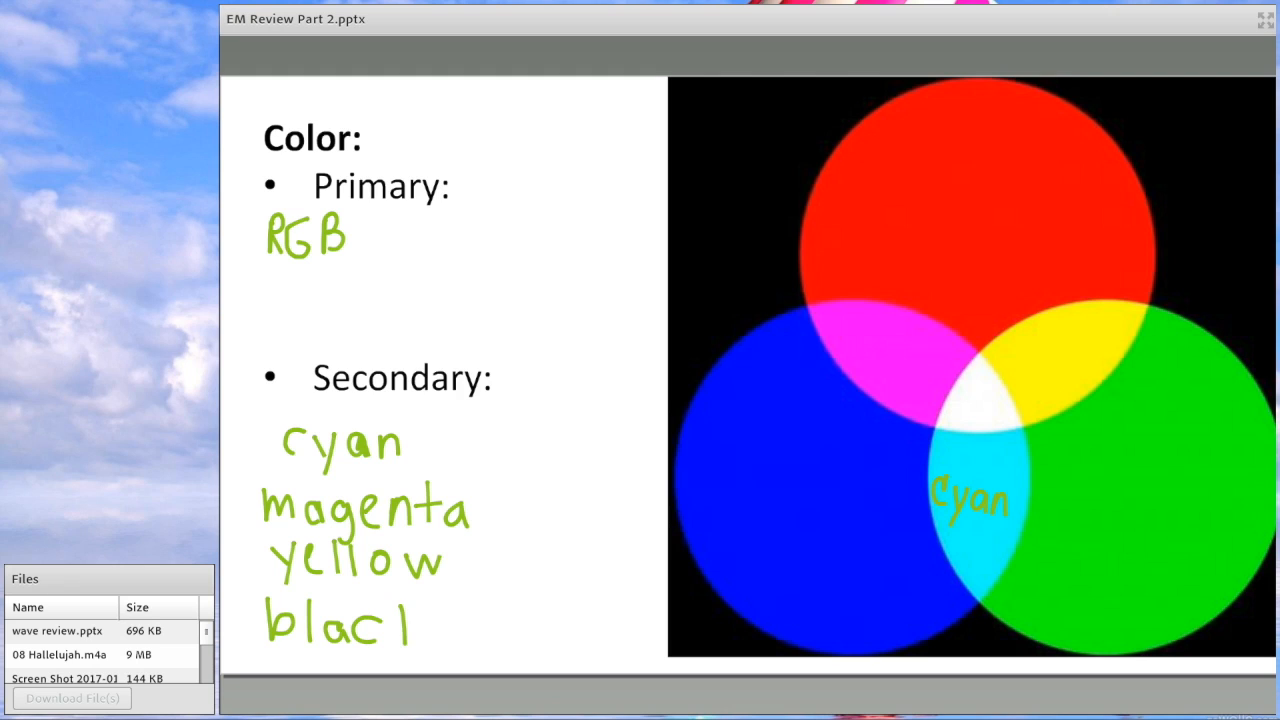
pyautogui.moveTo(435, 615); pyautogui.dragTo(425, 655)
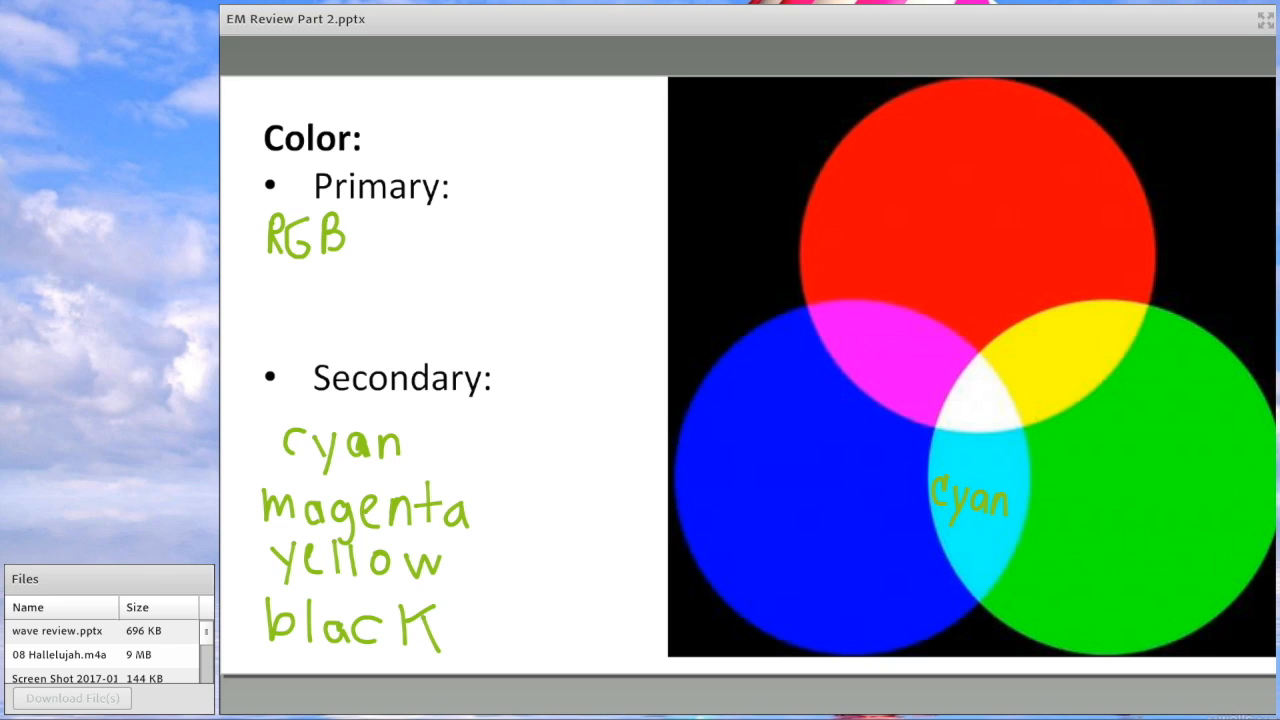
# Draw a green line down through the yellow and green overlap of the color circles
pyautogui.moveTo(1020, 345); pyautogui.dragTo(1065, 545)
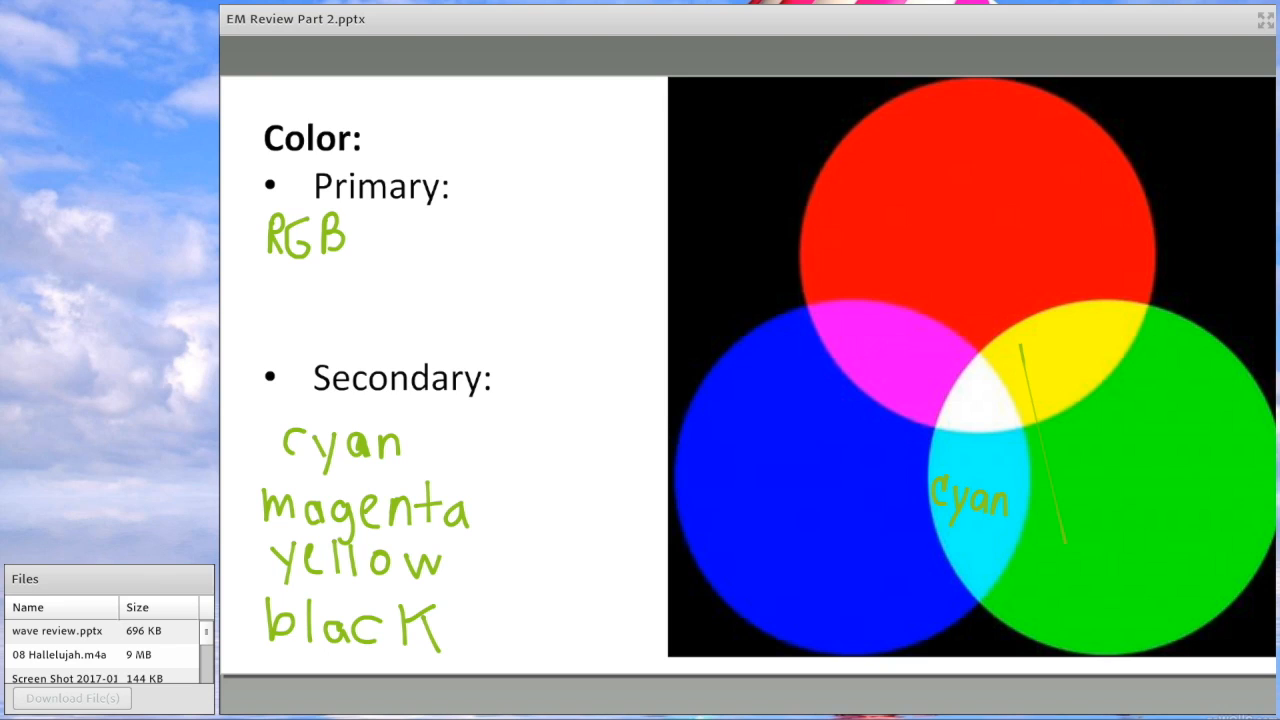